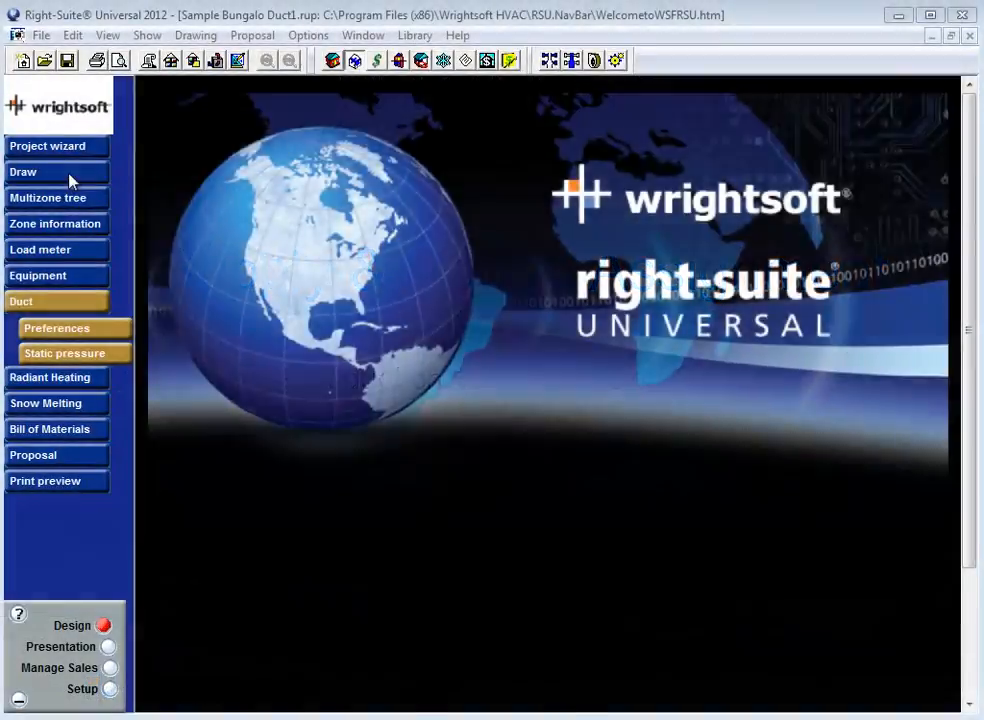
- Show the bungalow floor plan in Right-Draw and select the supply grille beside the Utility room
{"action": "left_click", "coordinate": [24, 172]}
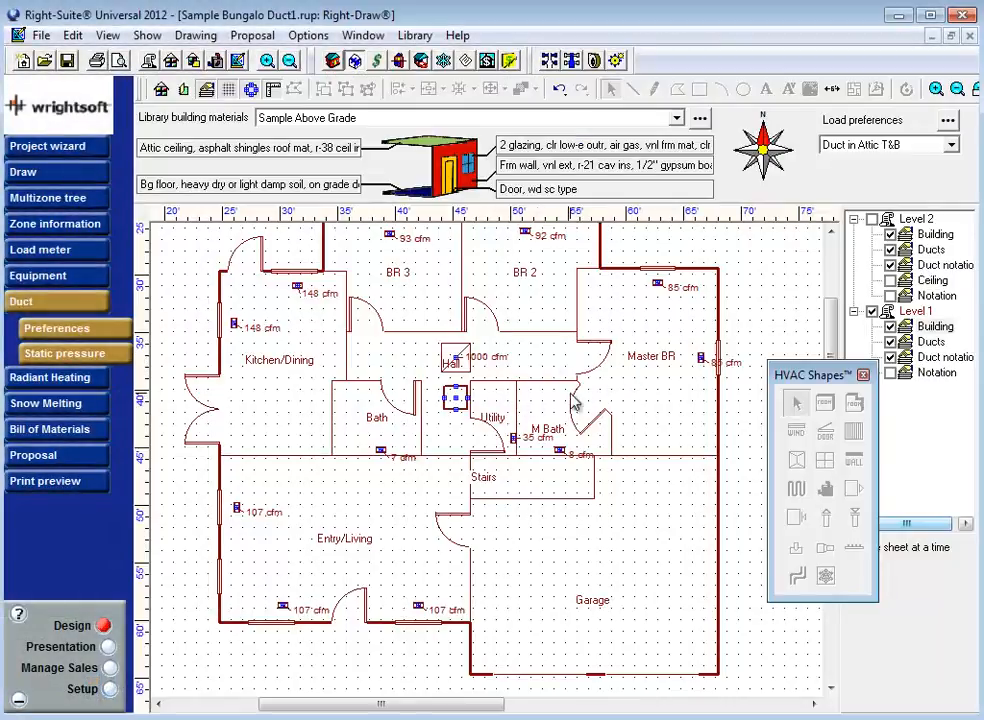
{"action": "left_click", "coordinate": [456, 356]}
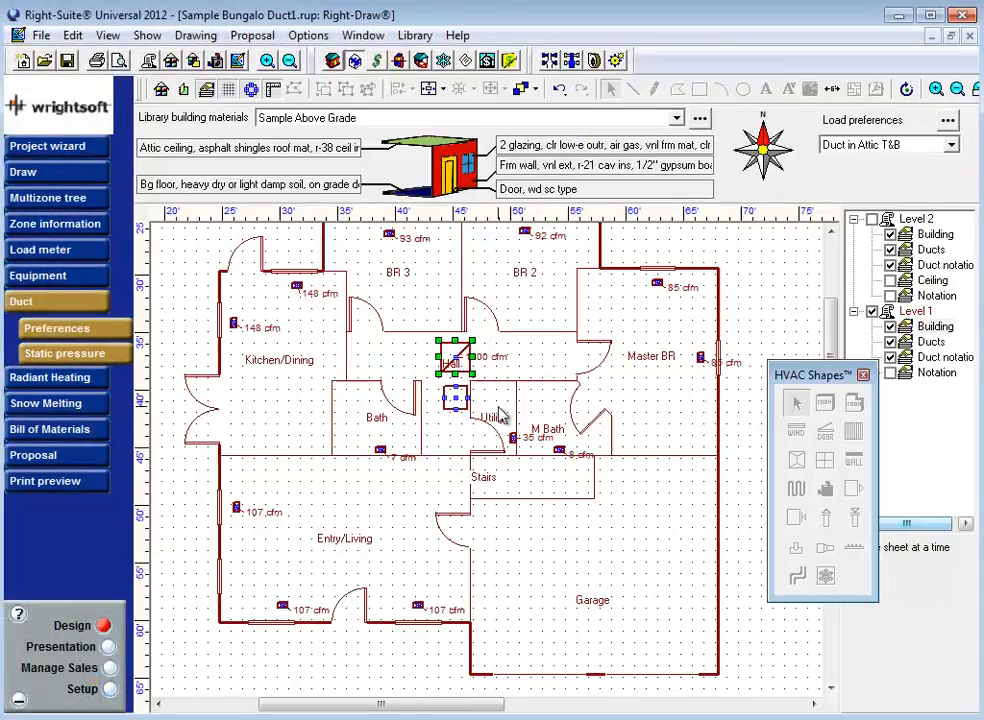
{"action": "mouse_move", "coordinate": [590, 344]}
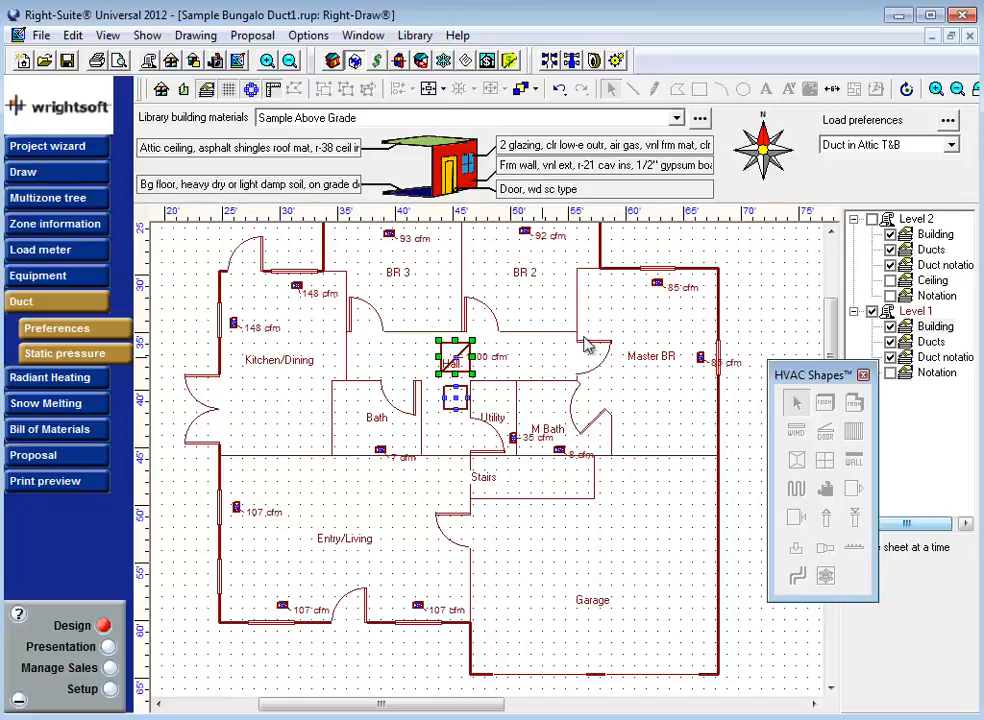
{"action": "mouse_move", "coordinate": [840, 398]}
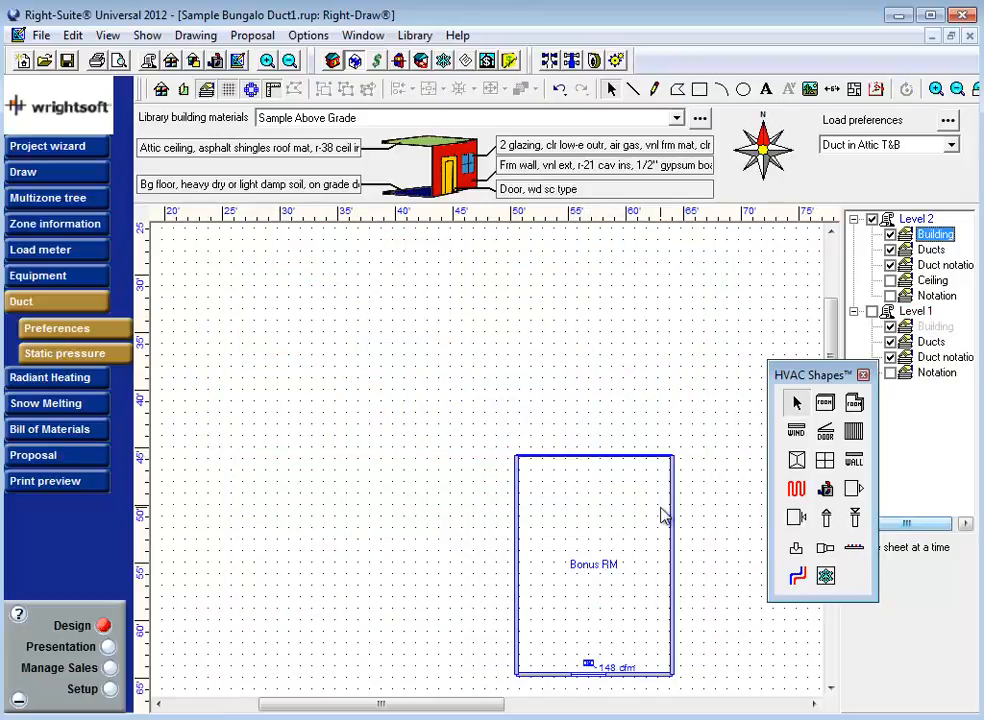
- Bring the Level 2 Bonus RM room and its corner supply grille into view
{"action": "left_click_drag", "start_coordinate": [594, 564], "coordinate": [548, 504]}
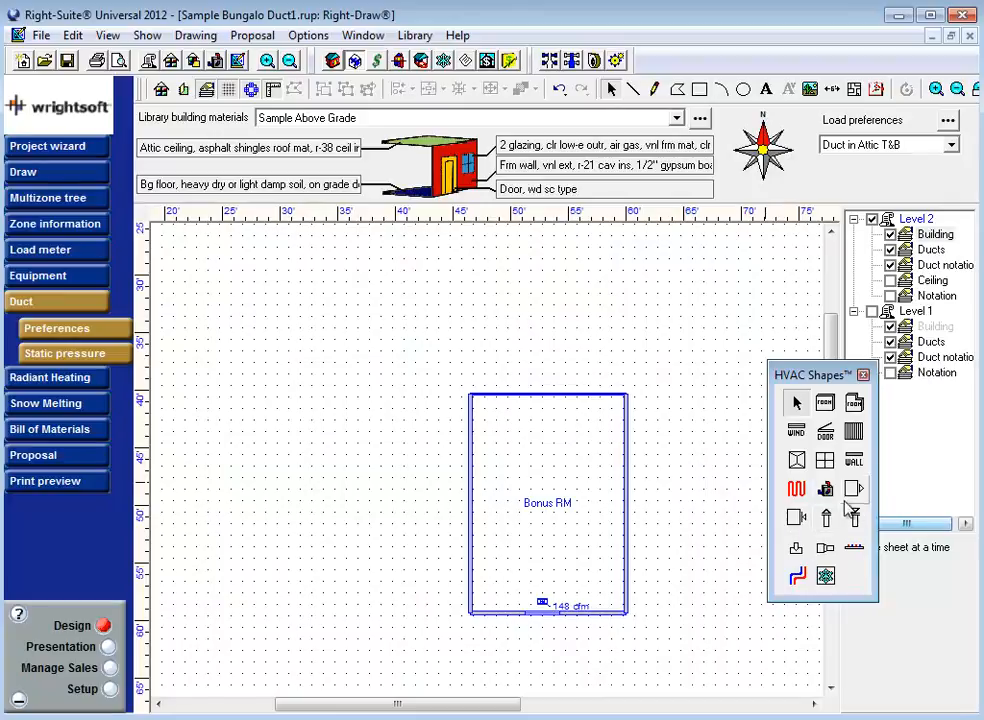
{"action": "mouse_move", "coordinate": [744, 500]}
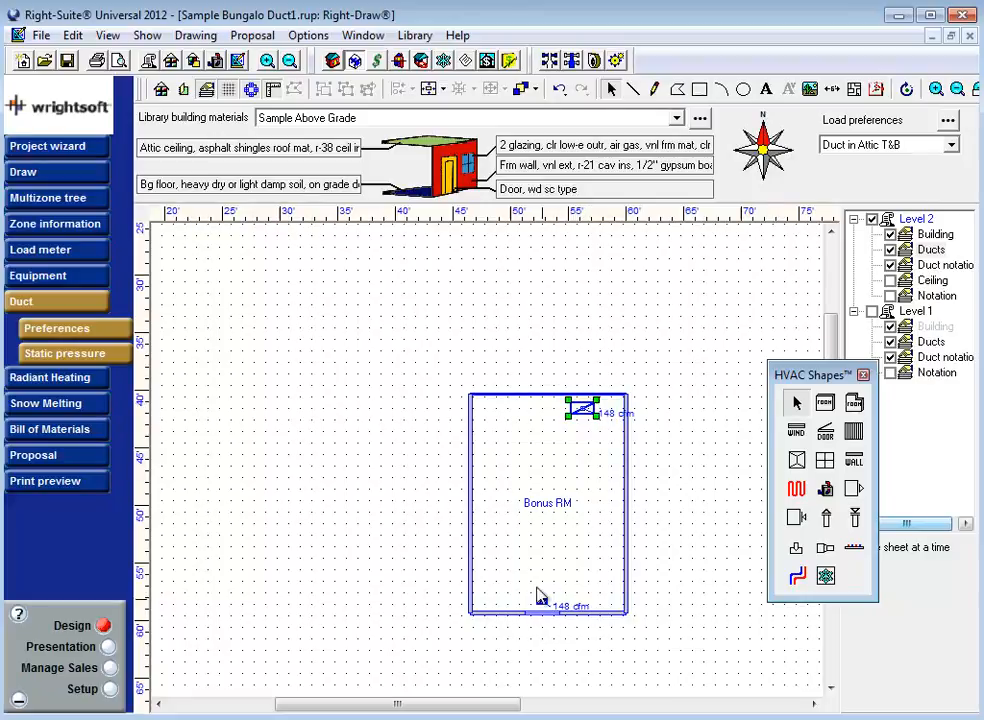
- Return to the Level 1 main floor plan with kitchen, bedrooms and garage
{"action": "left_click", "coordinate": [890, 326]}
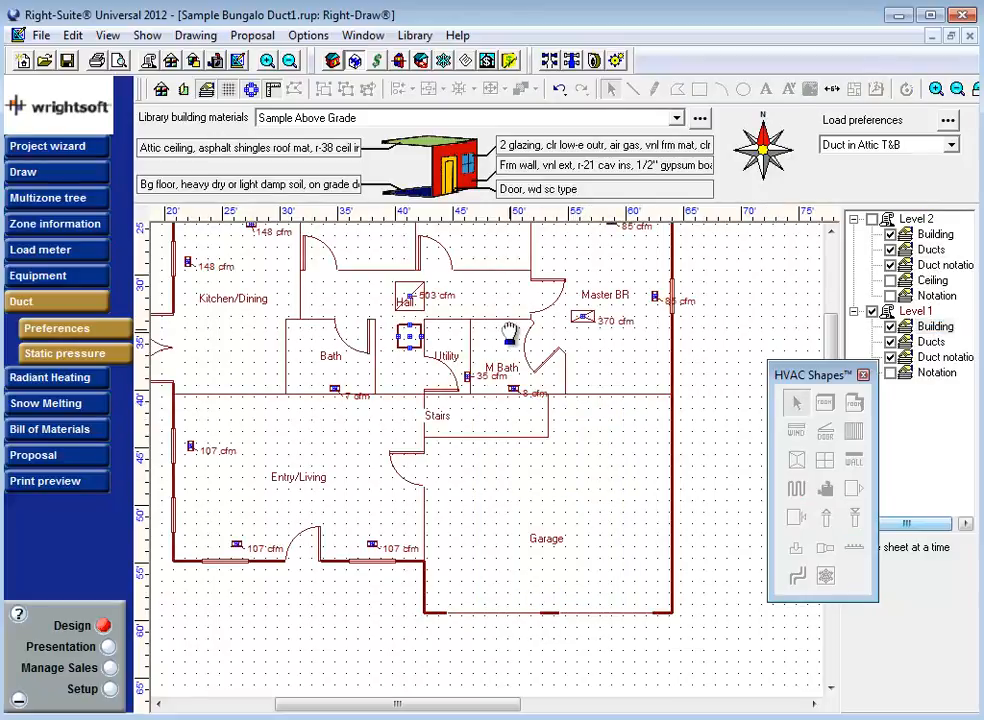
{"action": "scroll", "scroll_direction": "down", "scroll_amount": 3}
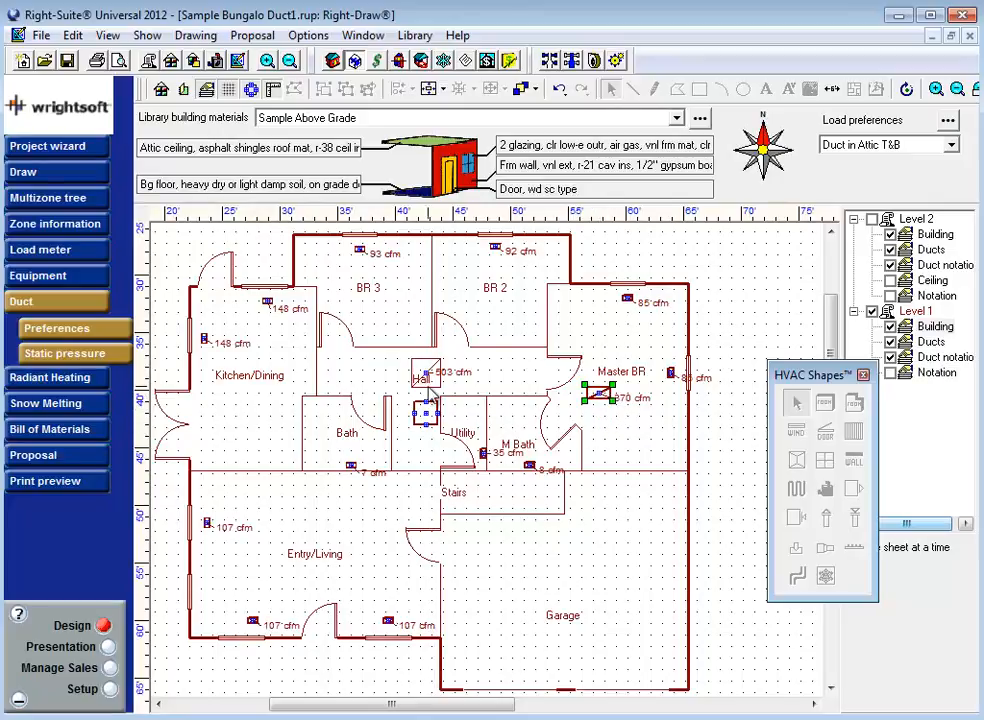
{"action": "mouse_move", "coordinate": [628, 308]}
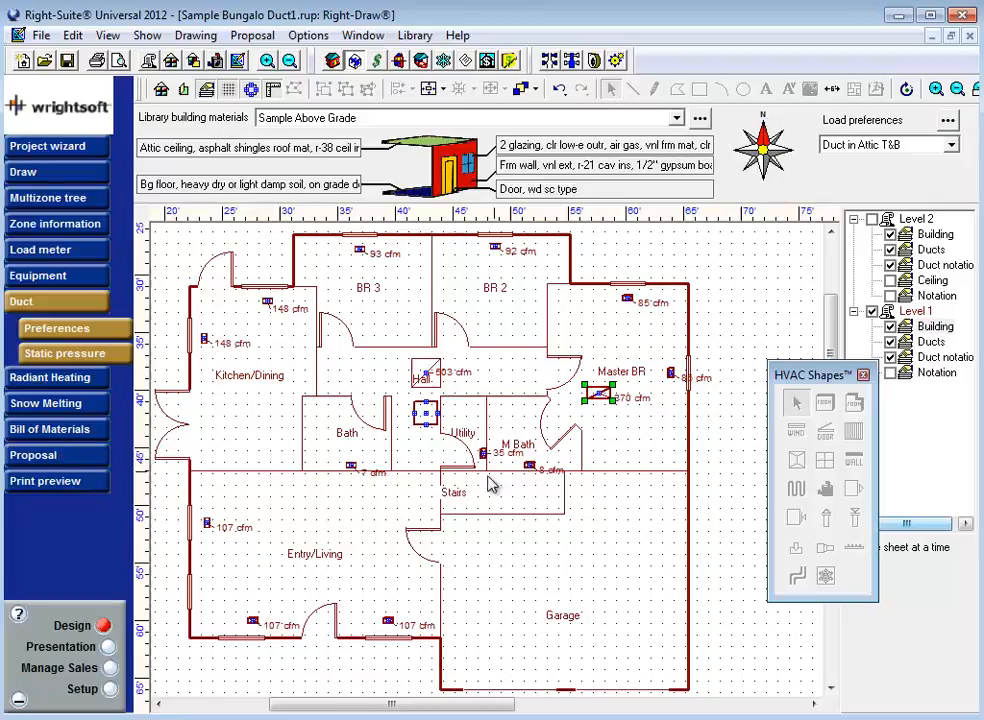
{"action": "mouse_move", "coordinate": [436, 556]}
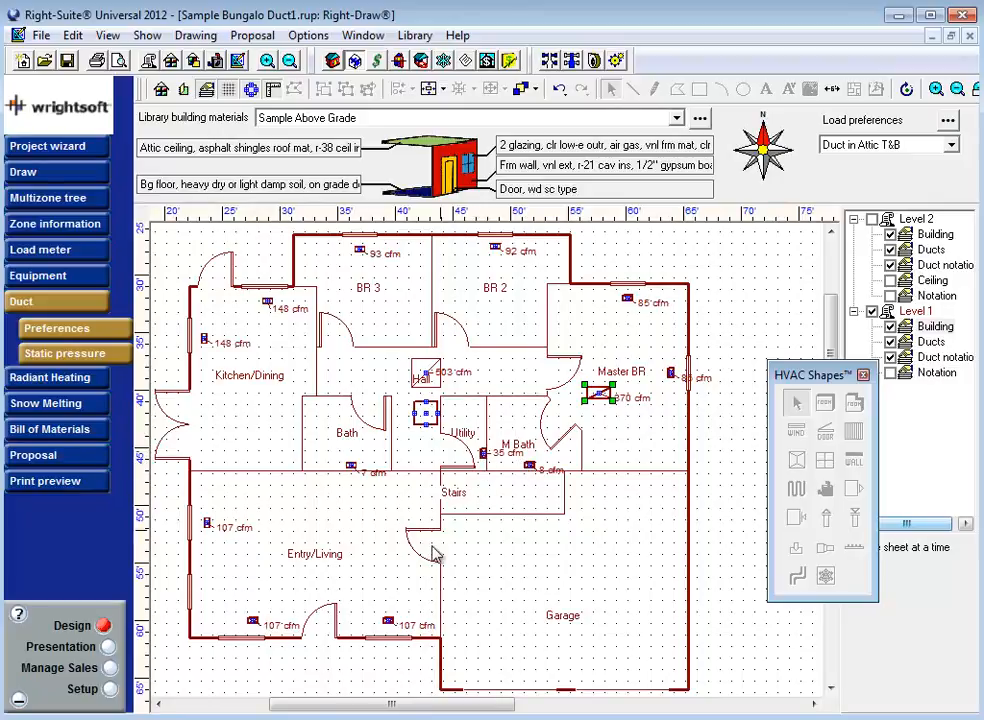
{"action": "mouse_move", "coordinate": [400, 602]}
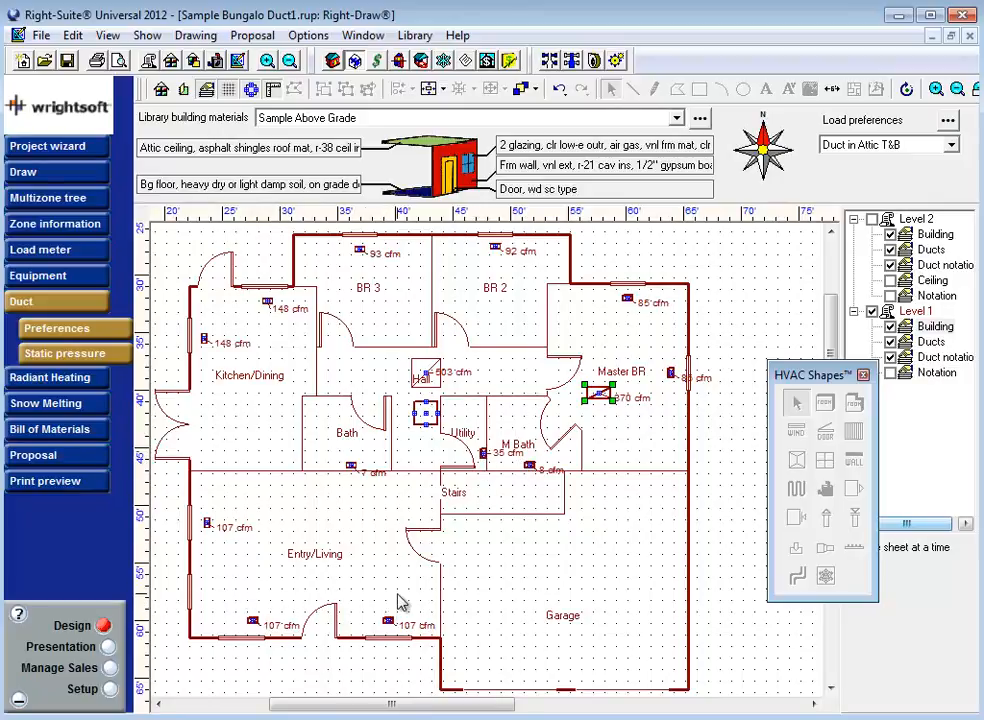
{"action": "mouse_move", "coordinate": [540, 512]}
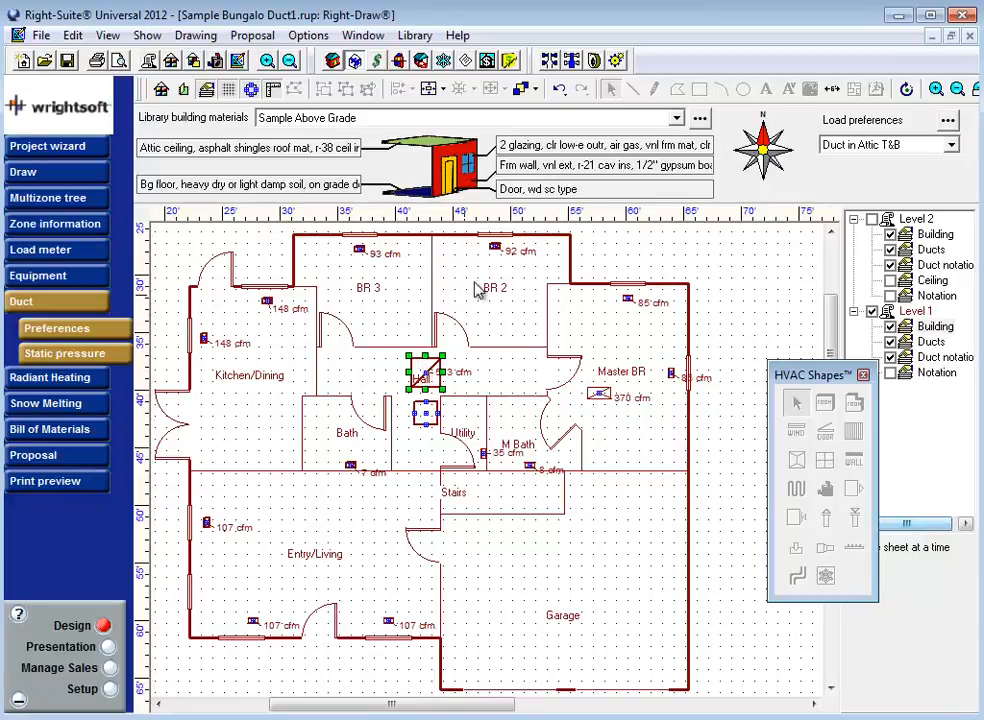
{"action": "mouse_move", "coordinate": [368, 256]}
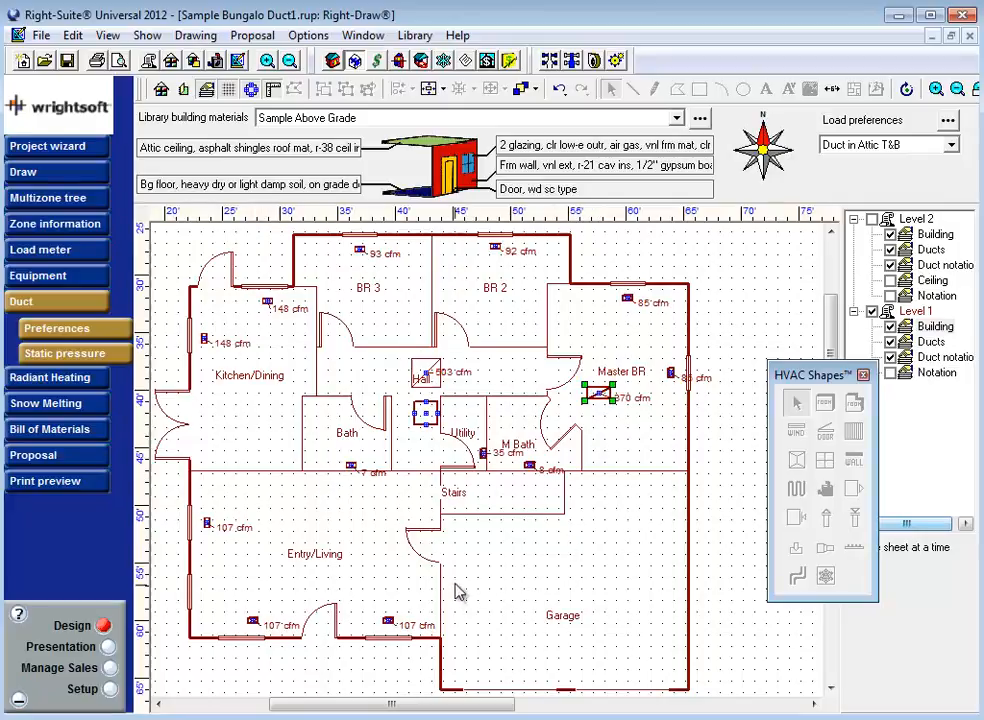
{"action": "mouse_move", "coordinate": [254, 624]}
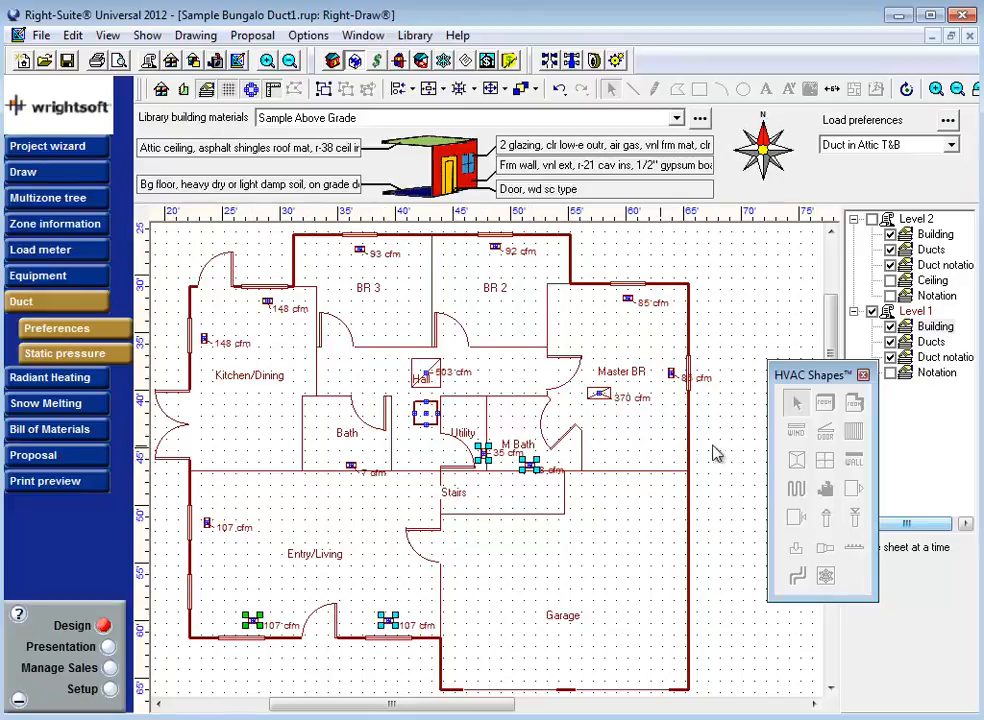
{"action": "mouse_move", "coordinate": [490, 470]}
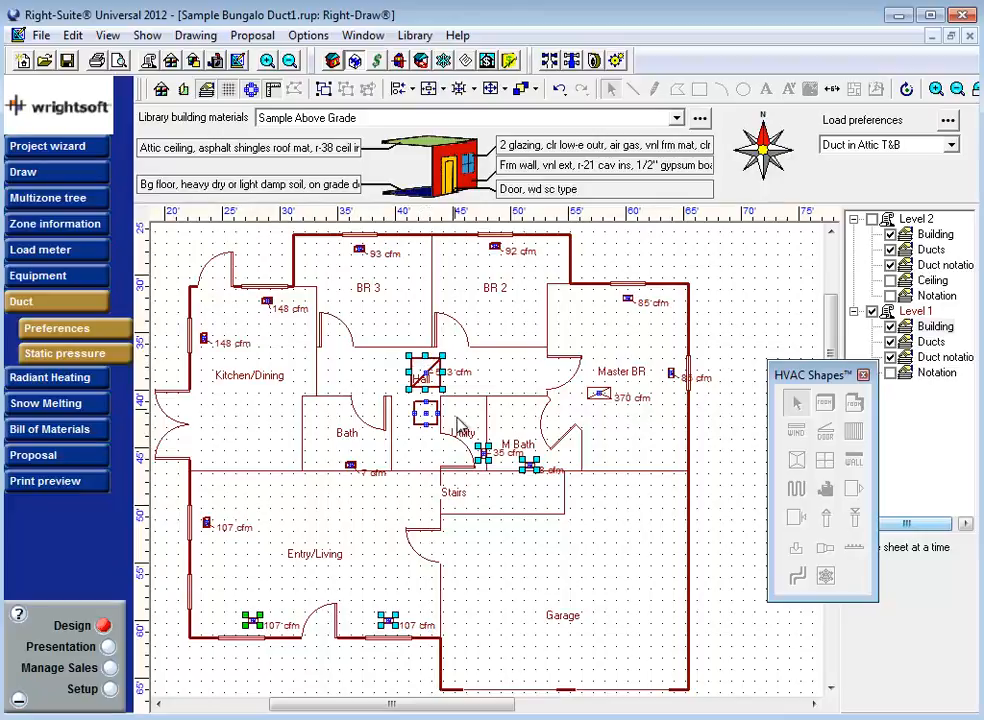
{"action": "mouse_move", "coordinate": [424, 628]}
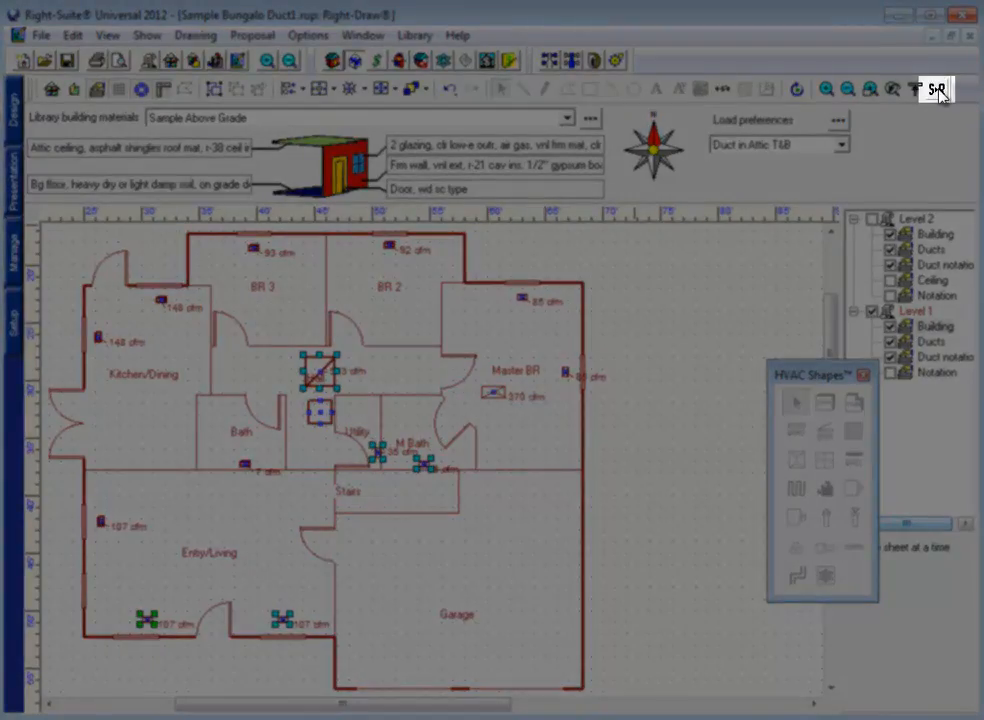
{"action": "mouse_move", "coordinate": [930, 90]}
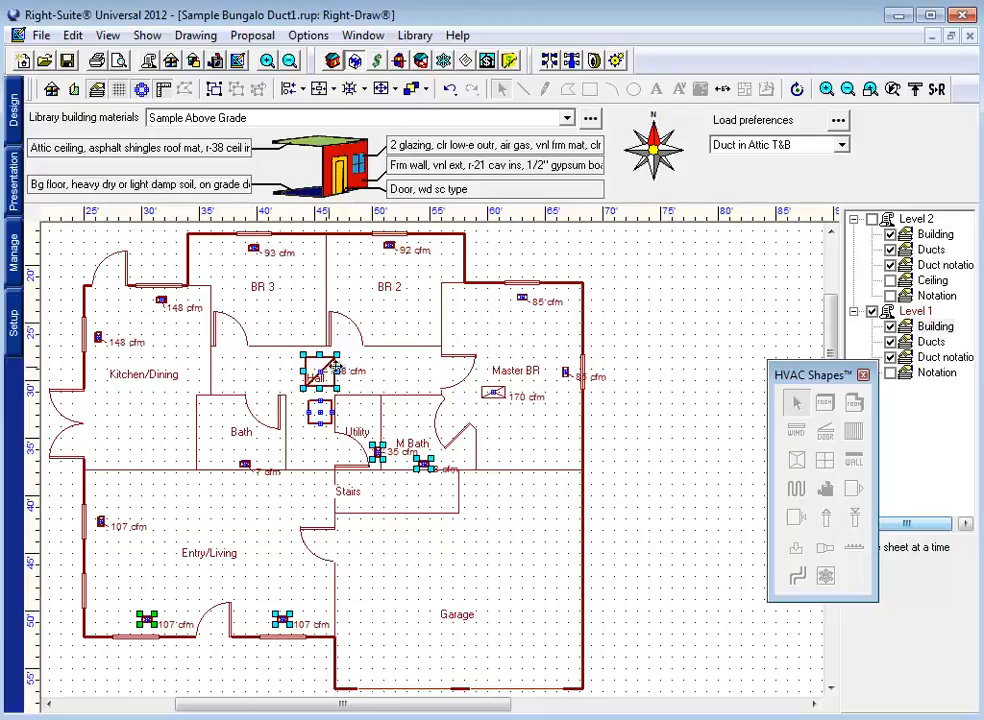
{"action": "mouse_move", "coordinate": [448, 378]}
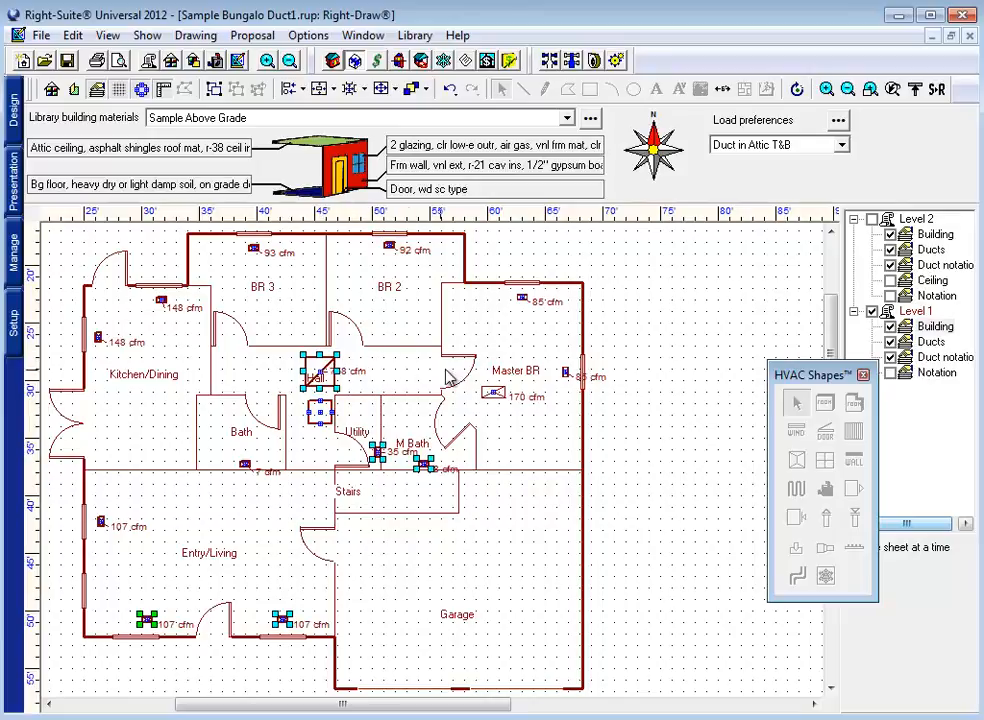
{"action": "mouse_move", "coordinate": [500, 396]}
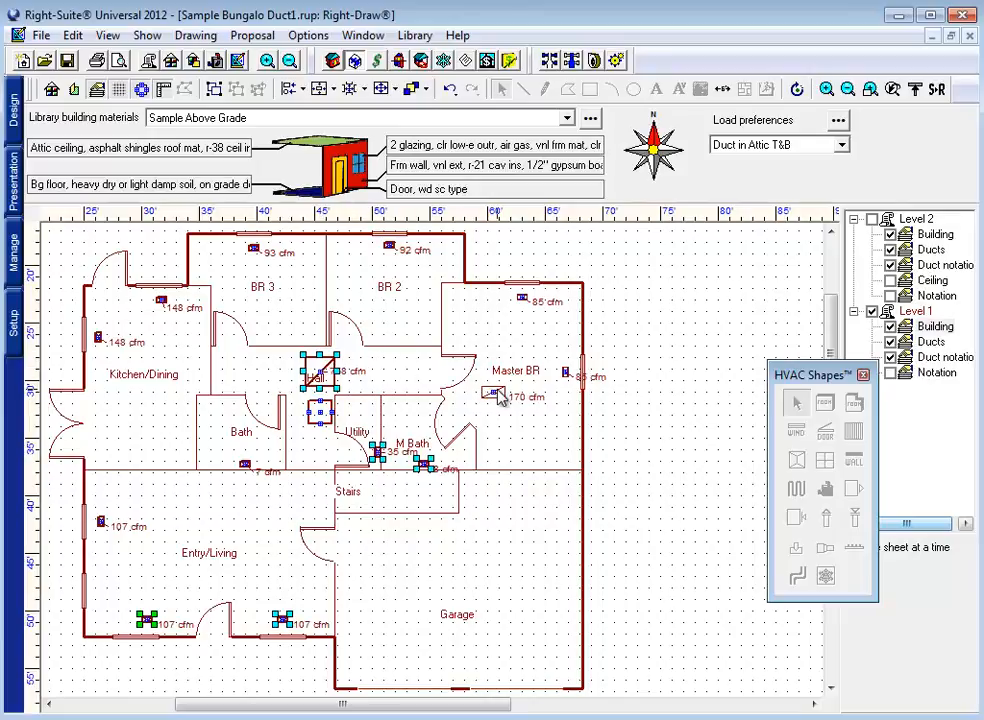